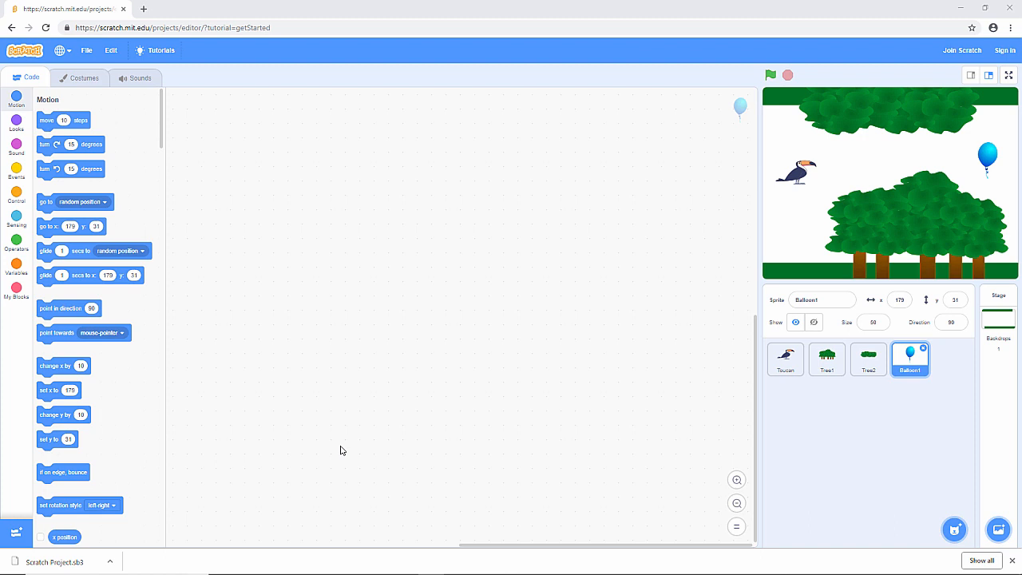
mouse_move(717, 168)
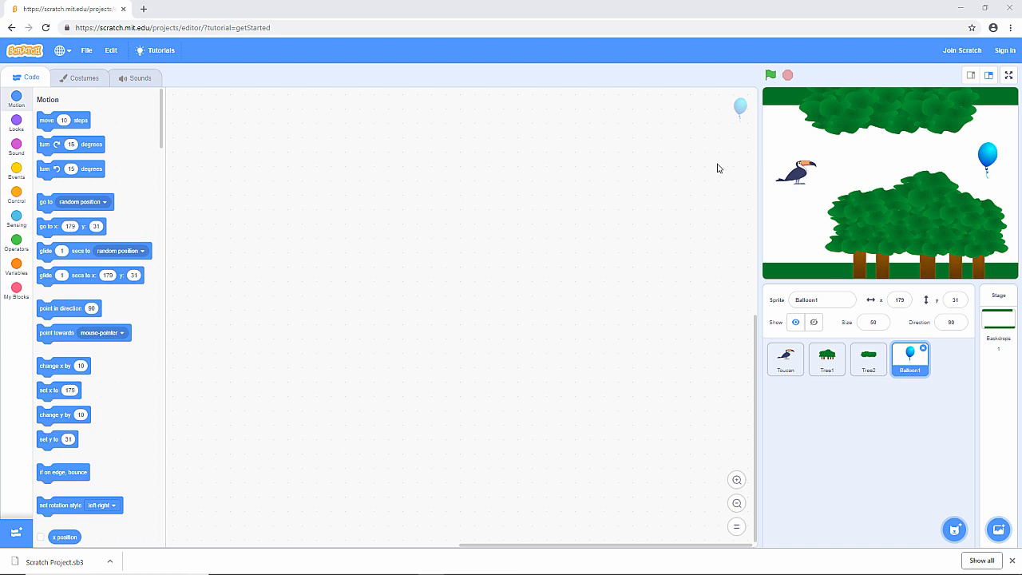
mouse_move(810, 129)
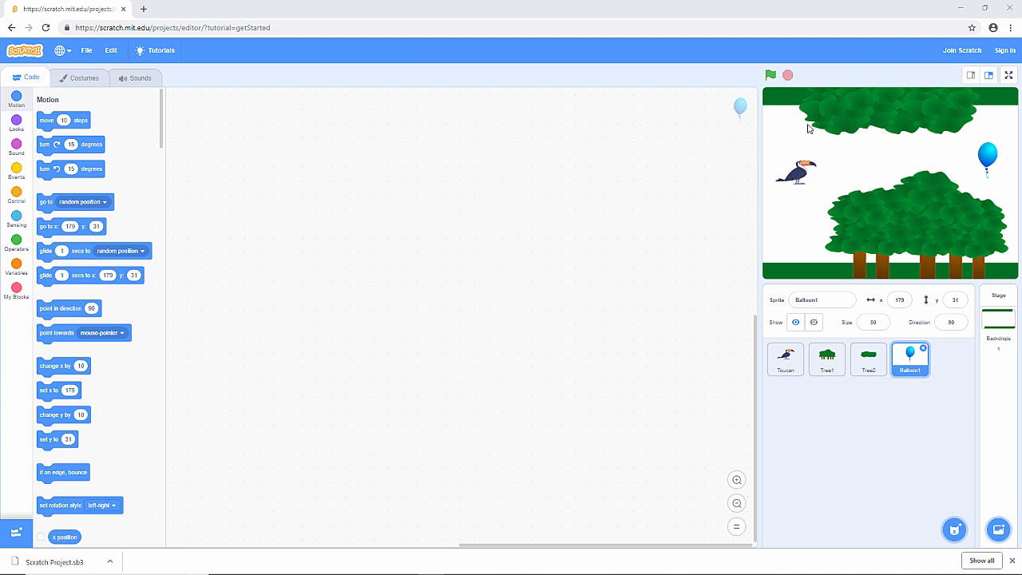
mouse_move(802, 89)
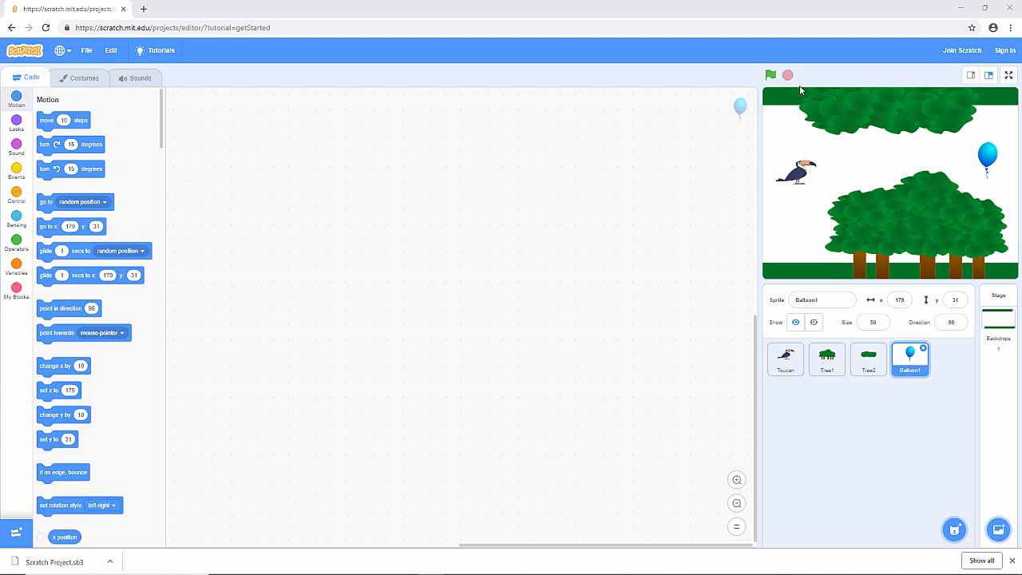
mouse_move(863, 111)
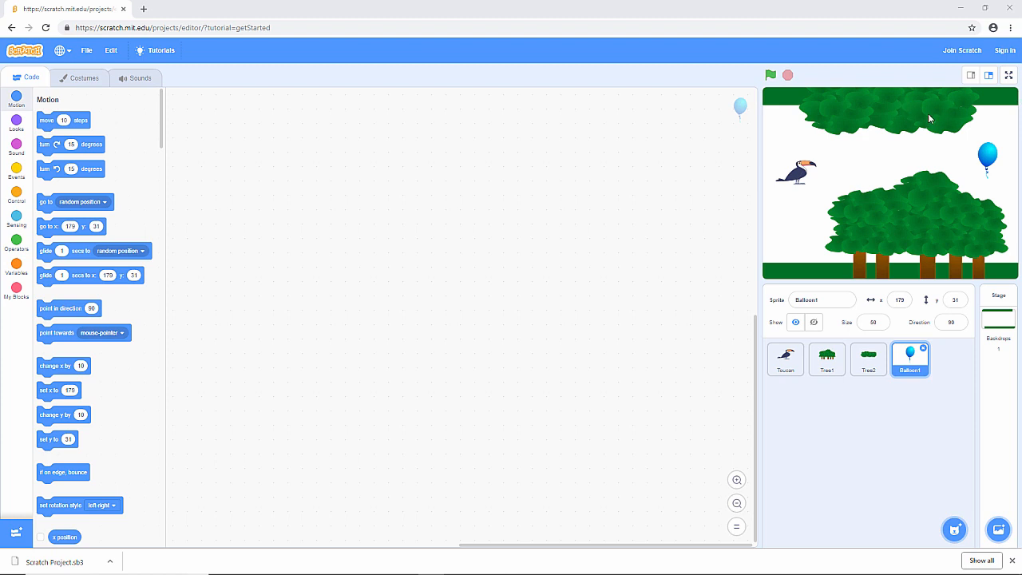
mouse_move(988, 156)
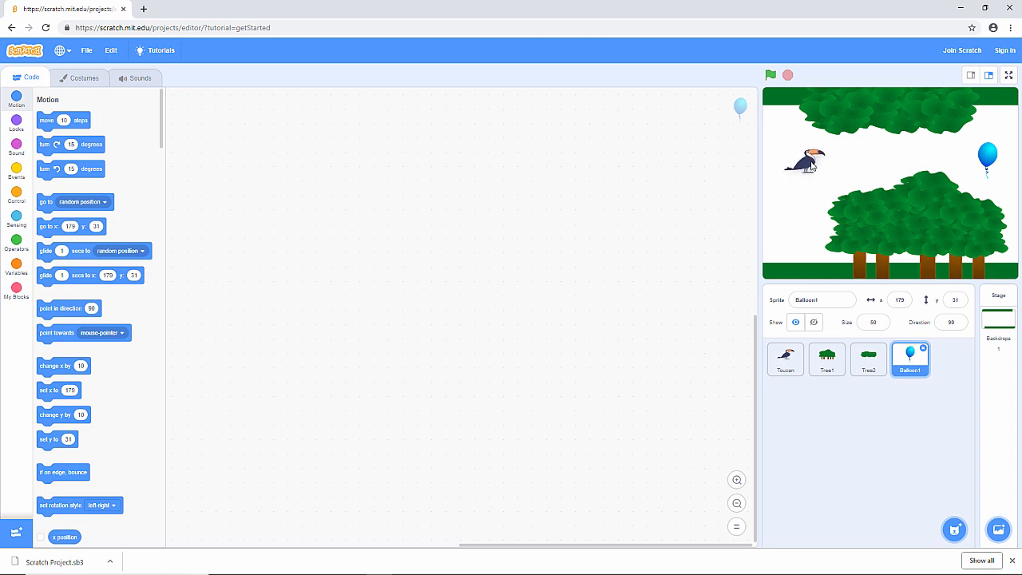
Select the Toucan sprite, set its size to 60, and glance at its three costumes
left_click(785, 359)
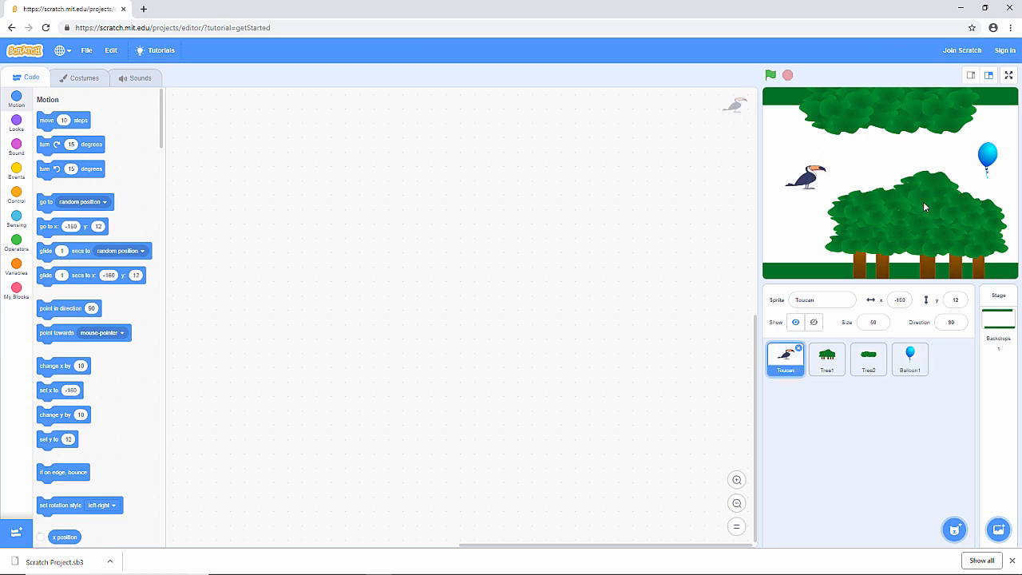
mouse_move(923, 207)
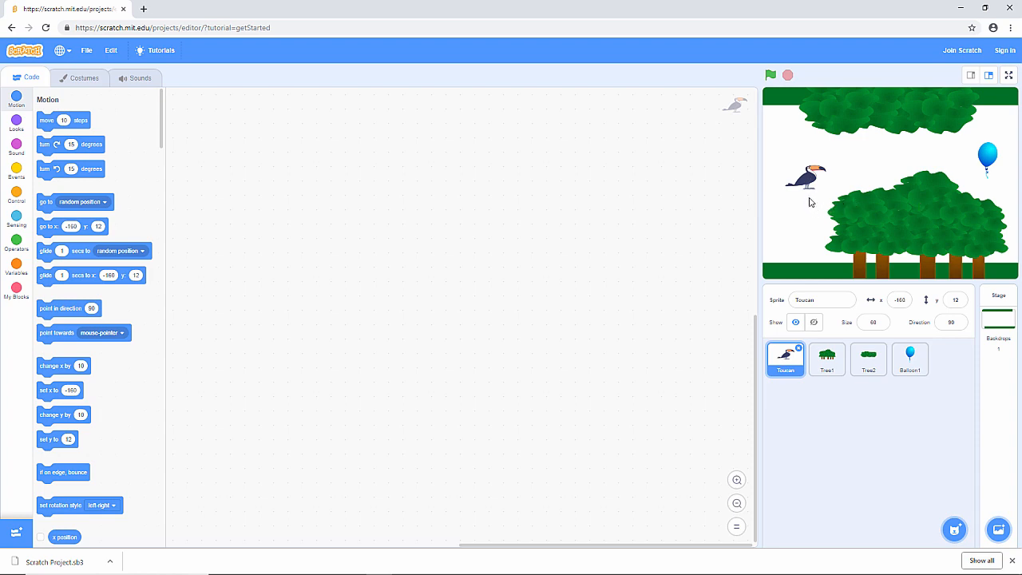
mouse_move(801, 205)
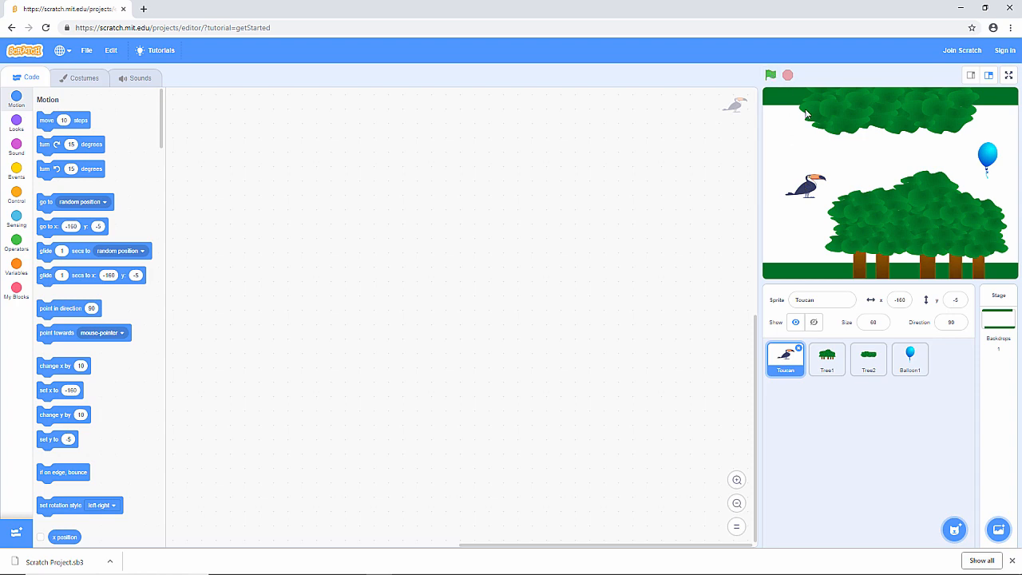
left_click(83, 77)
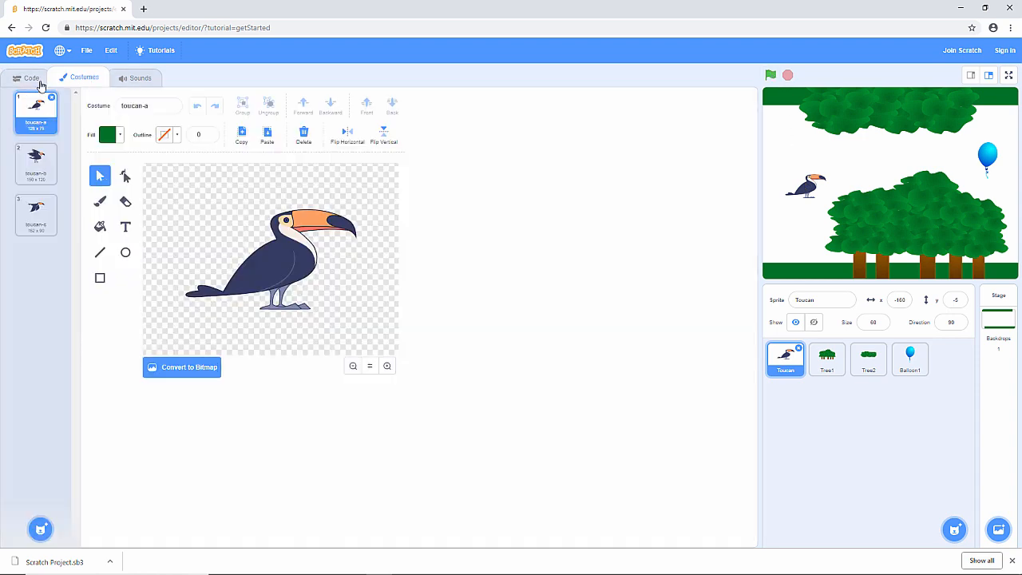
left_click(30, 78)
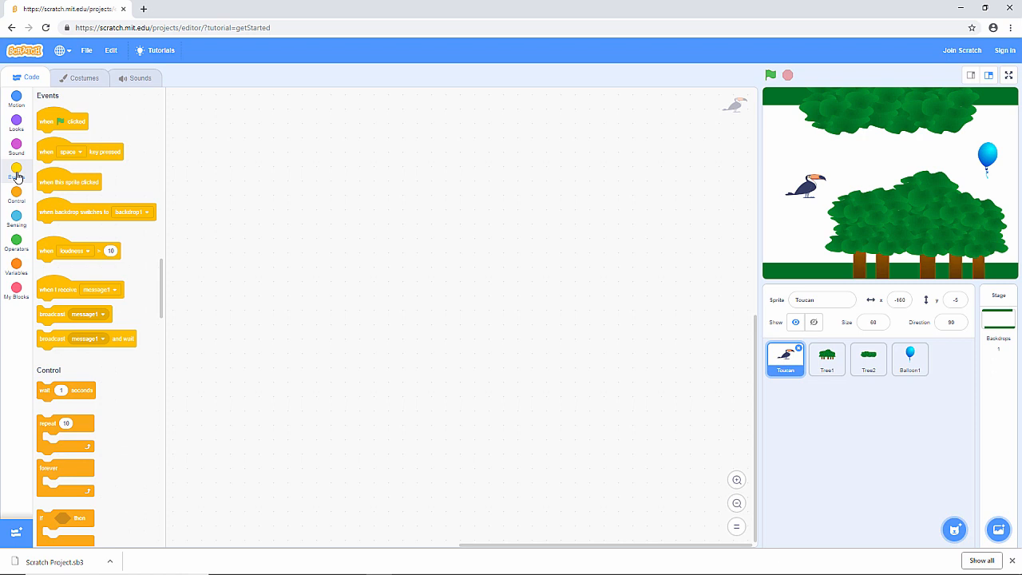
mouse_move(45, 120)
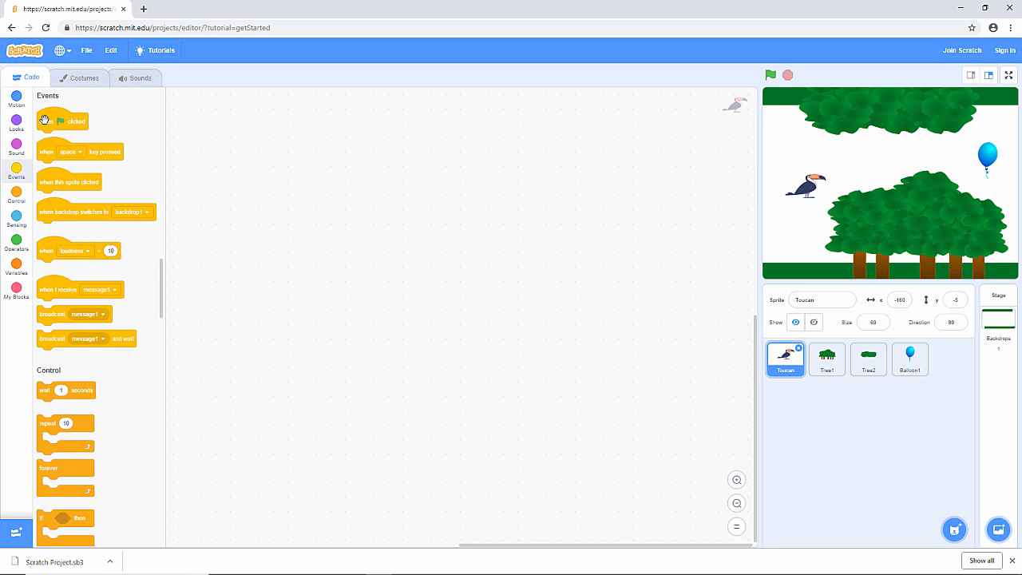
Start the Toucan script with 'when green flag clicked' and nudge the toucan higher on stage
left_click_drag(62, 121, 301, 144)
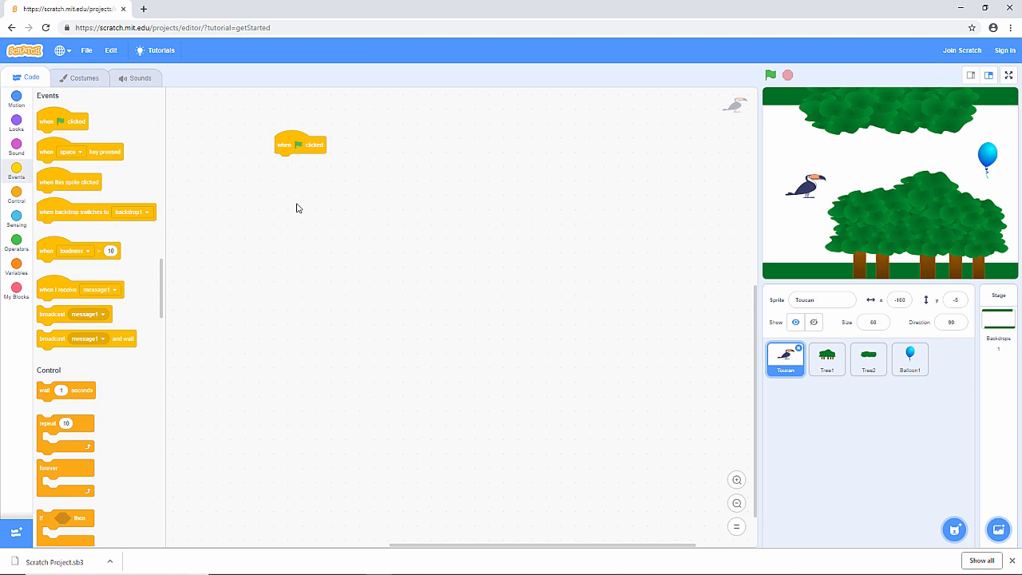
mouse_move(628, 207)
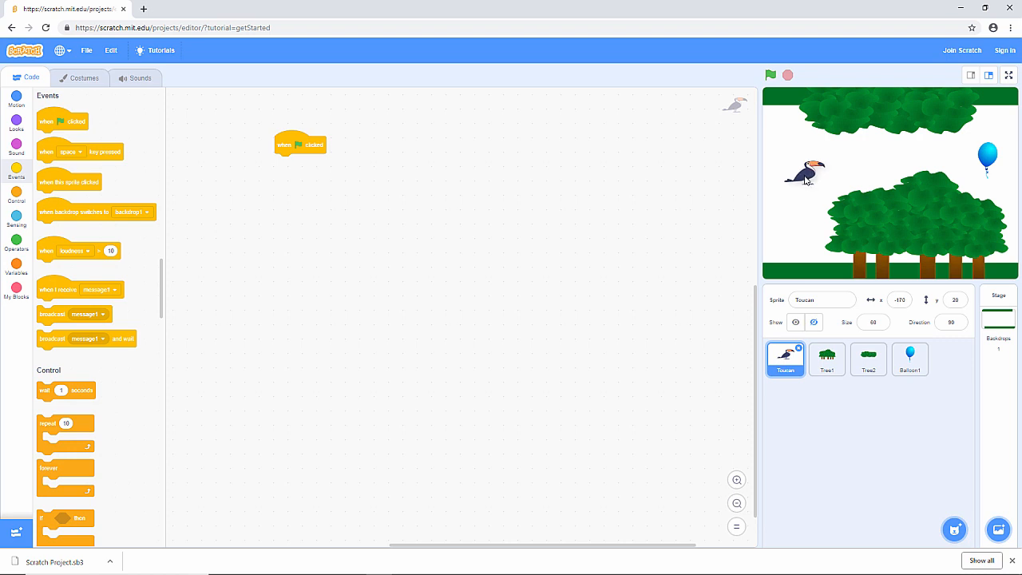
left_click_drag(806, 173, 813, 171)
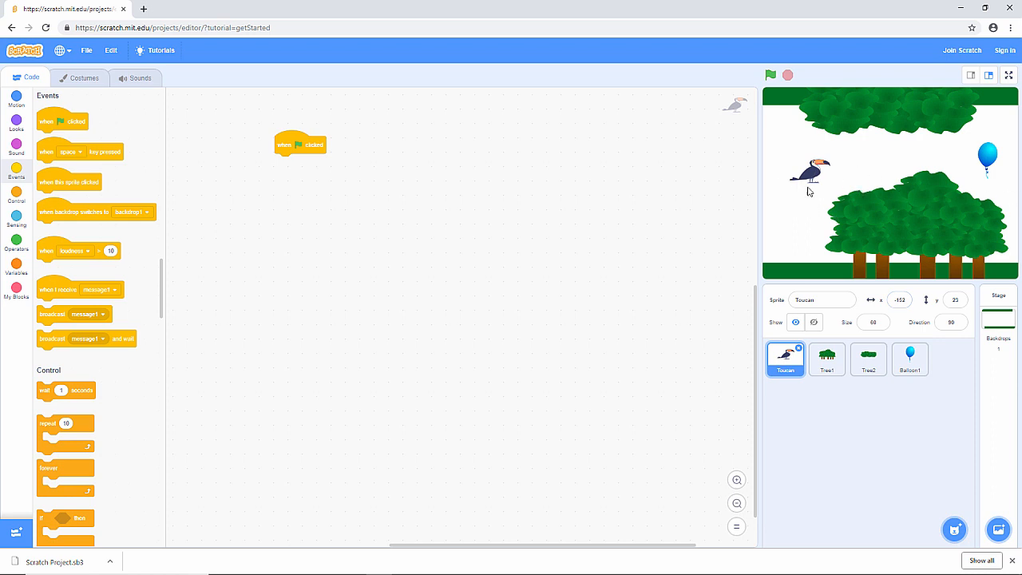
mouse_move(835, 202)
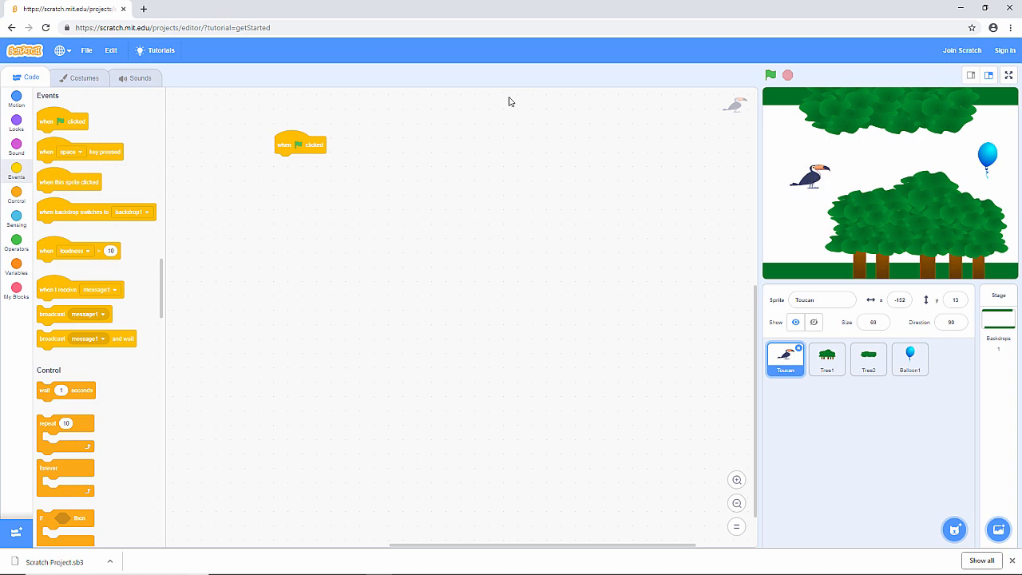
Attach 'go to x: -152 y: 13' under the flag block and test the reset
left_click(16, 99)
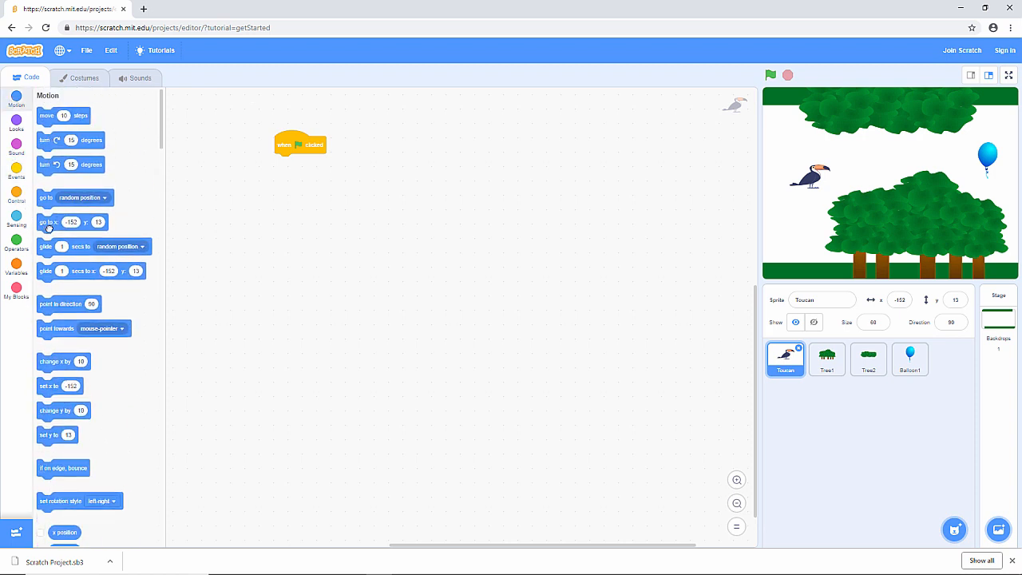
left_click_drag(72, 222, 311, 164)
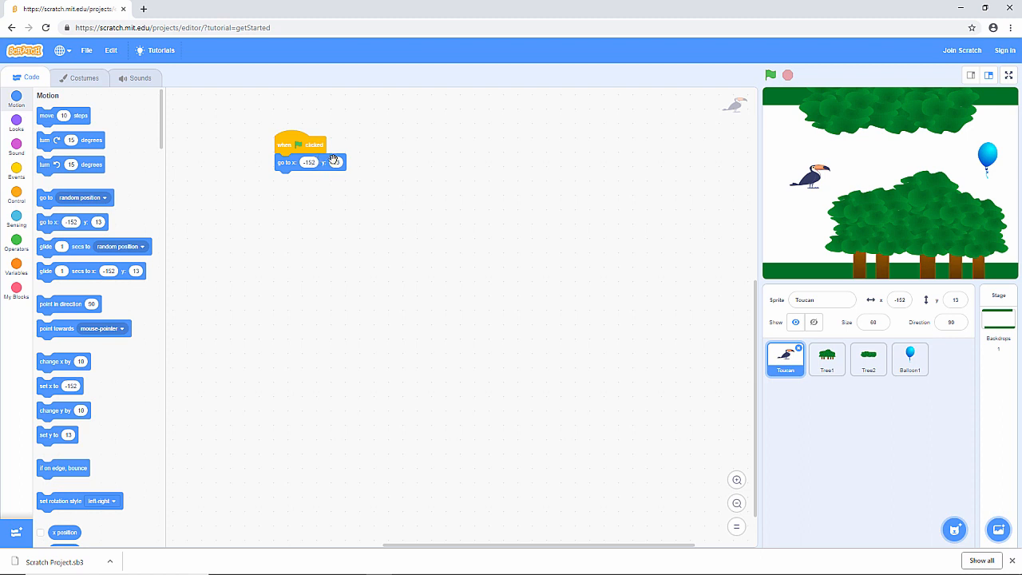
mouse_move(803, 185)
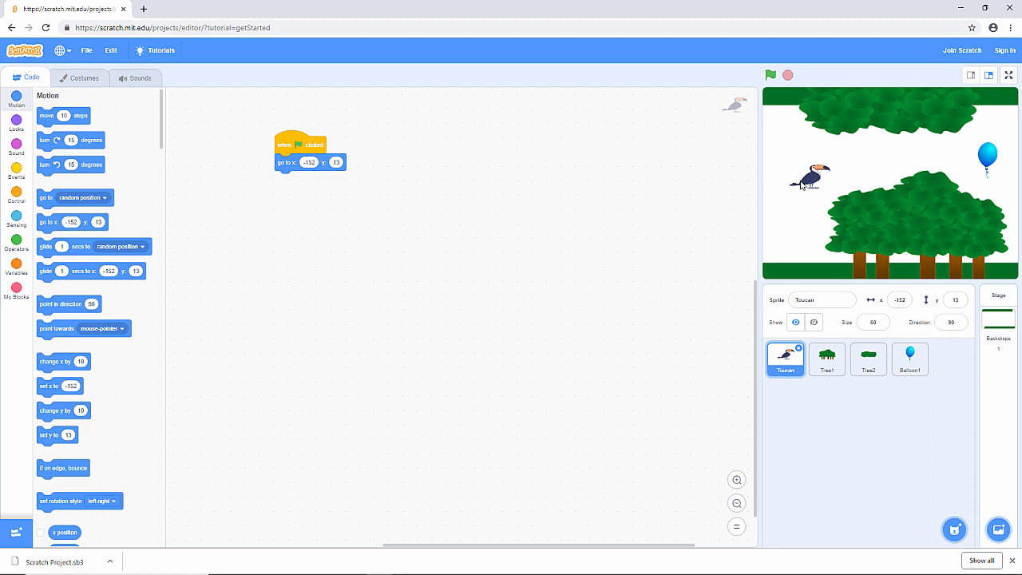
left_click(771, 74)
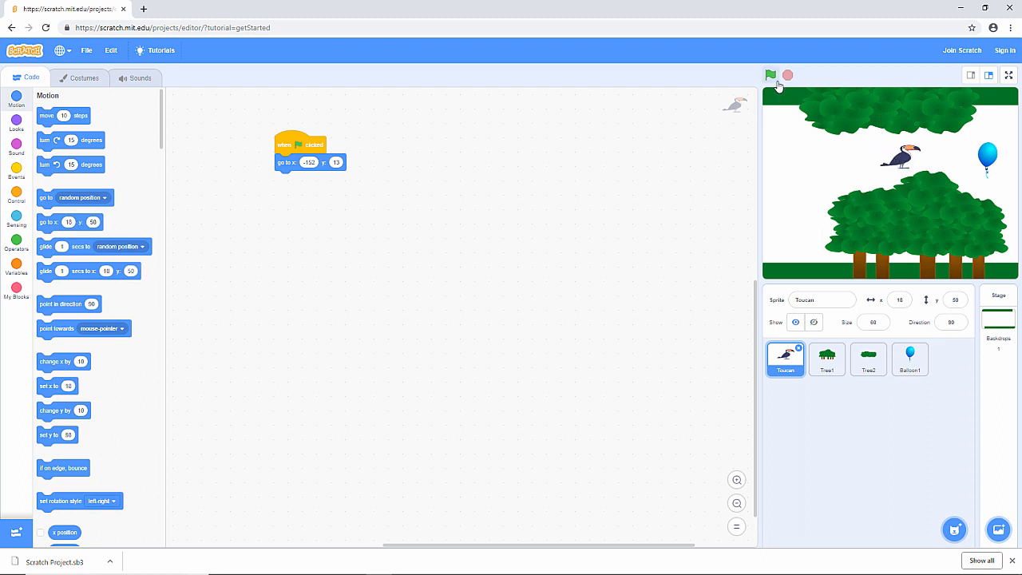
left_click(770, 75)
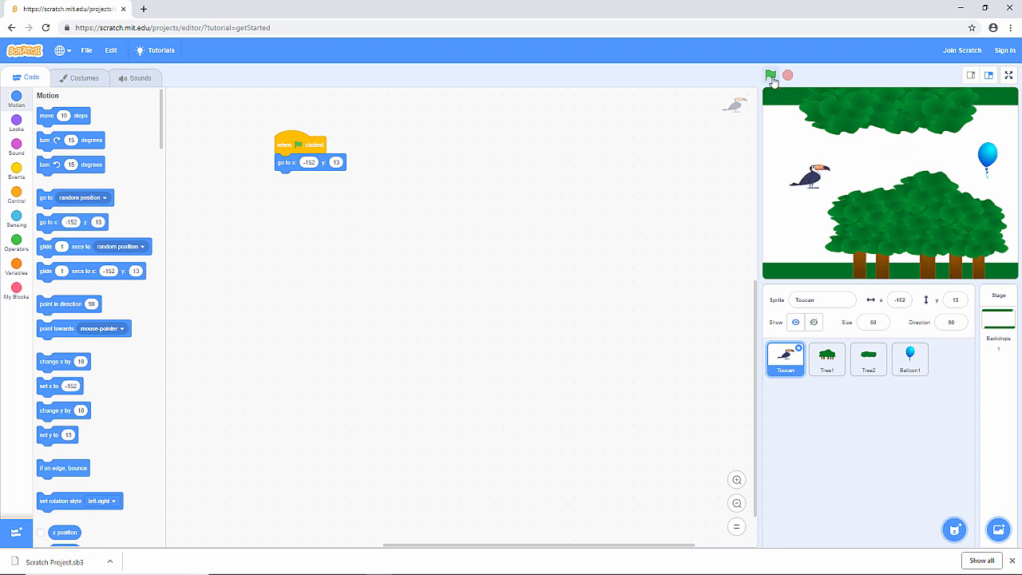
left_click(771, 75)
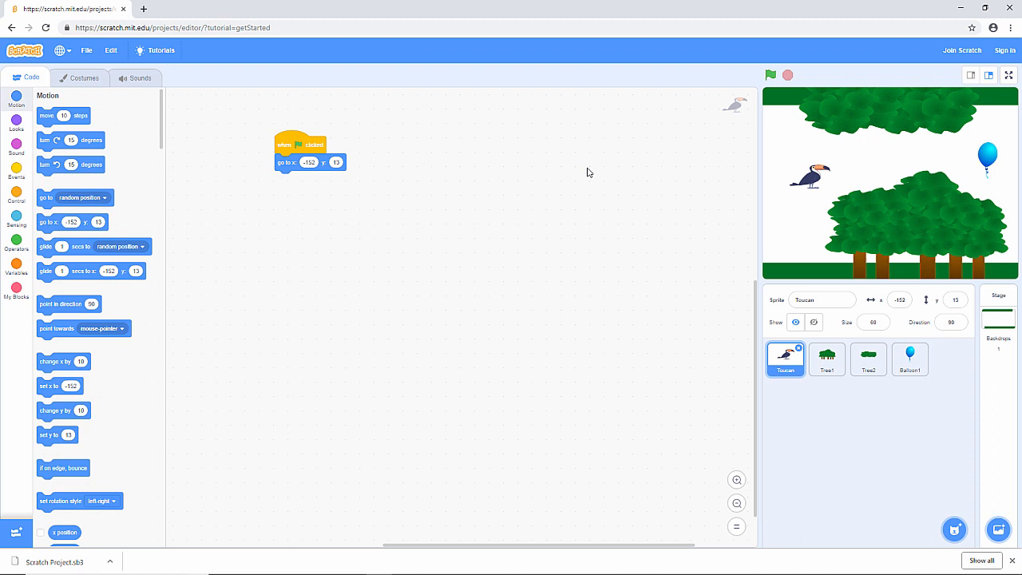
mouse_move(578, 167)
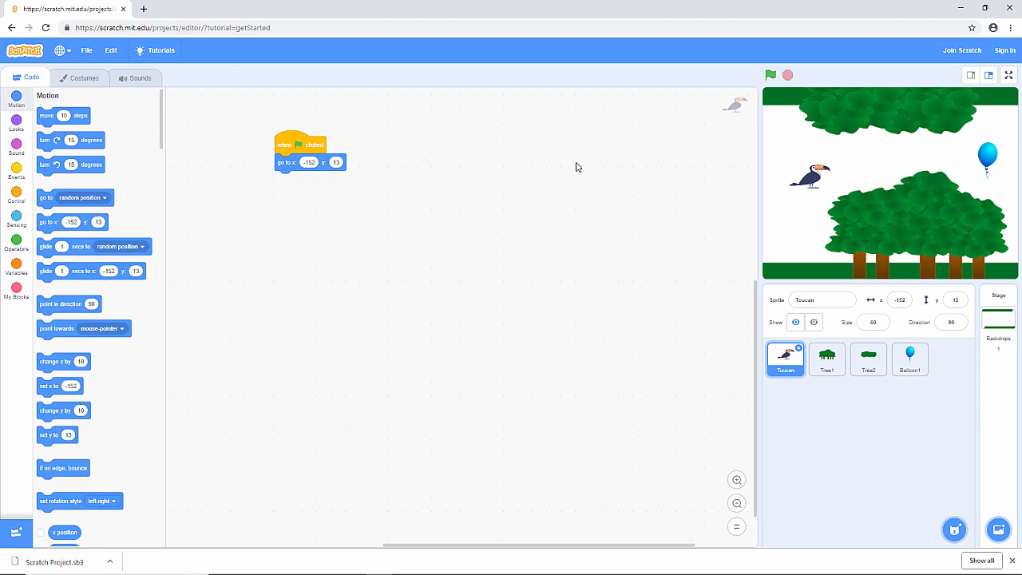
mouse_move(541, 177)
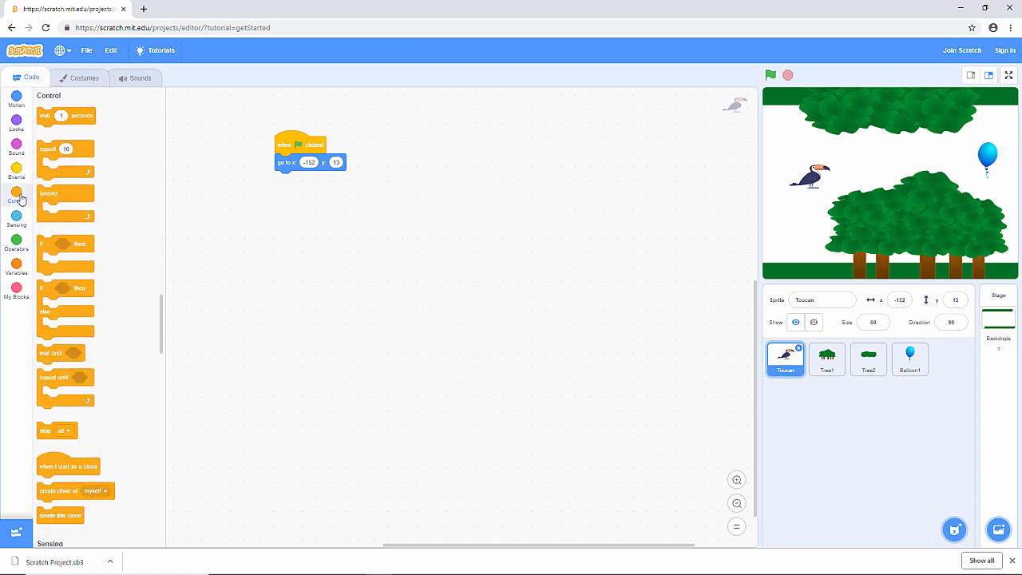
Add a forever loop whose if block checks the Sensing 'mouse down?' condition
left_click_drag(48, 193, 302, 195)
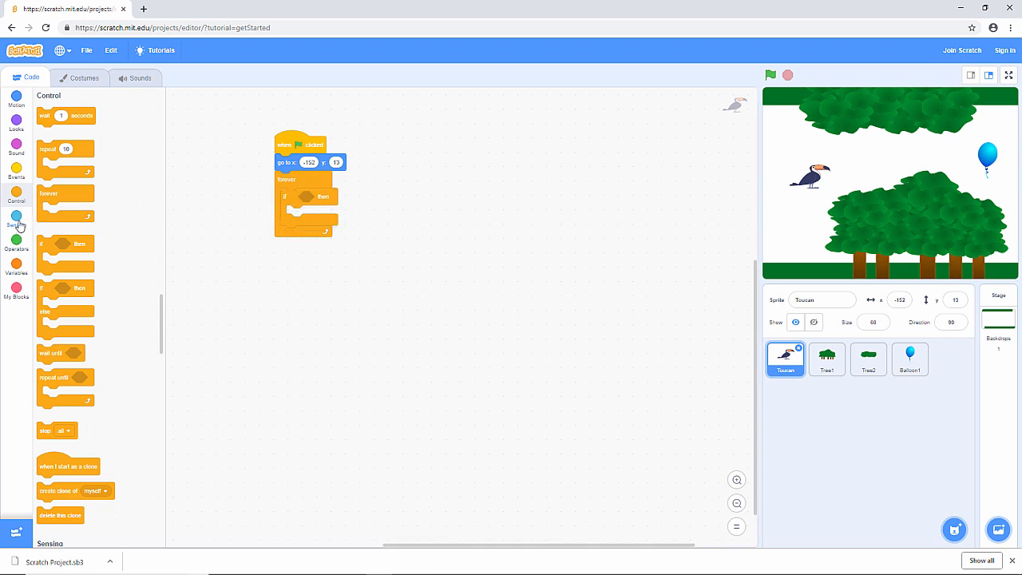
left_click(16, 219)
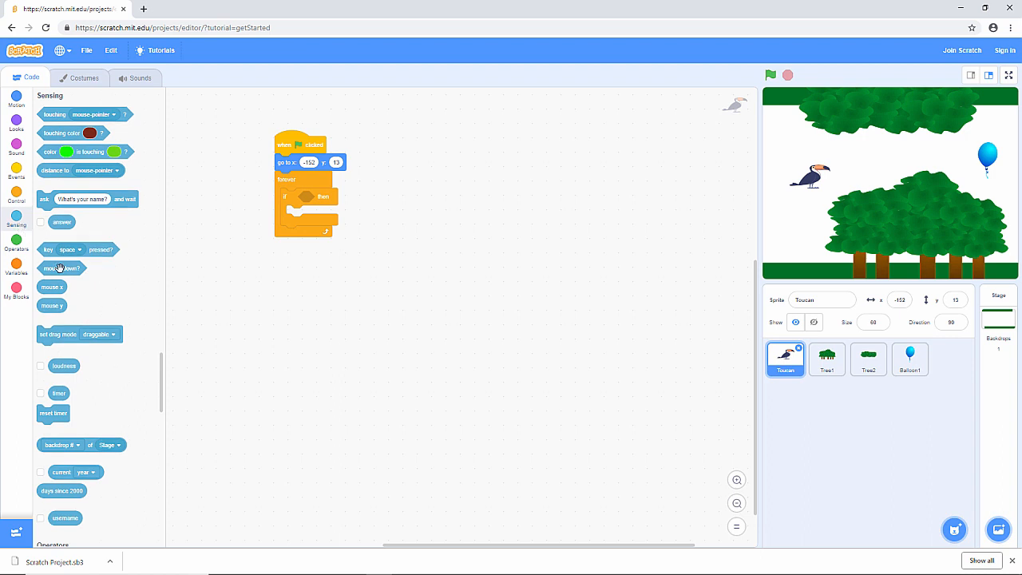
left_click_drag(61, 268, 318, 198)
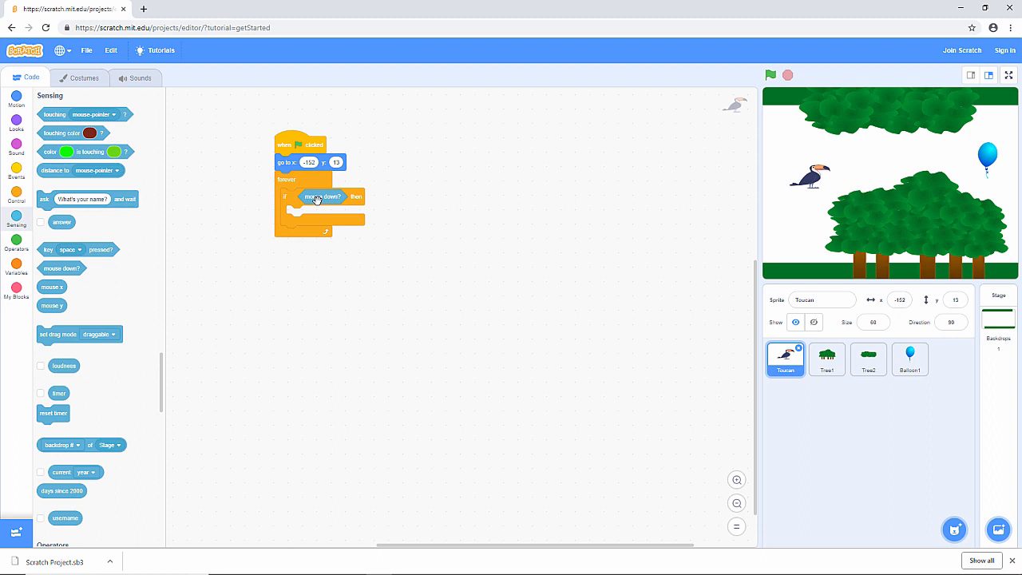
mouse_move(285, 198)
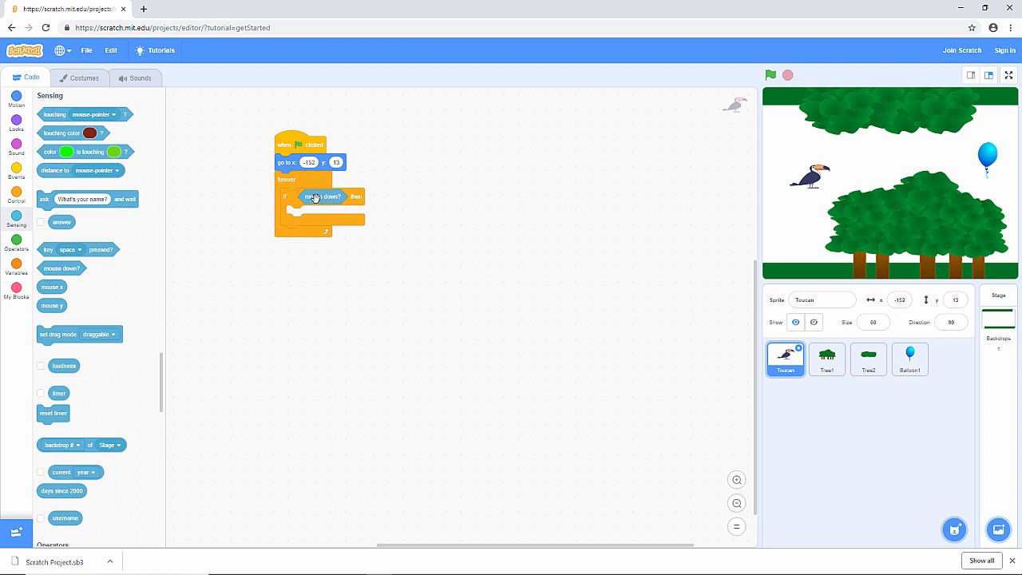
mouse_move(16, 104)
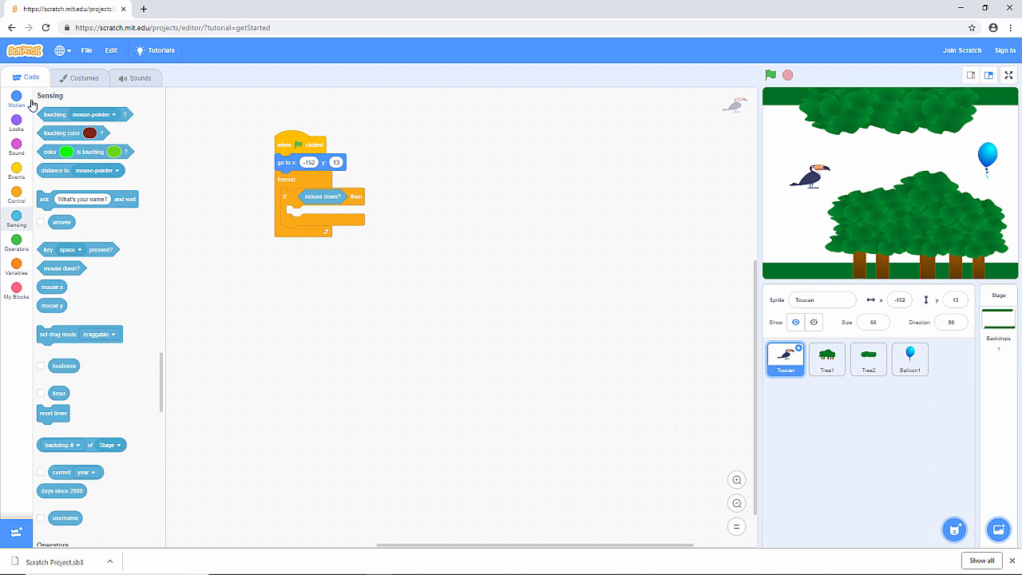
Put 'change y by 3' inside the if-mouse-down block and test the toucan rising
left_click(16, 97)
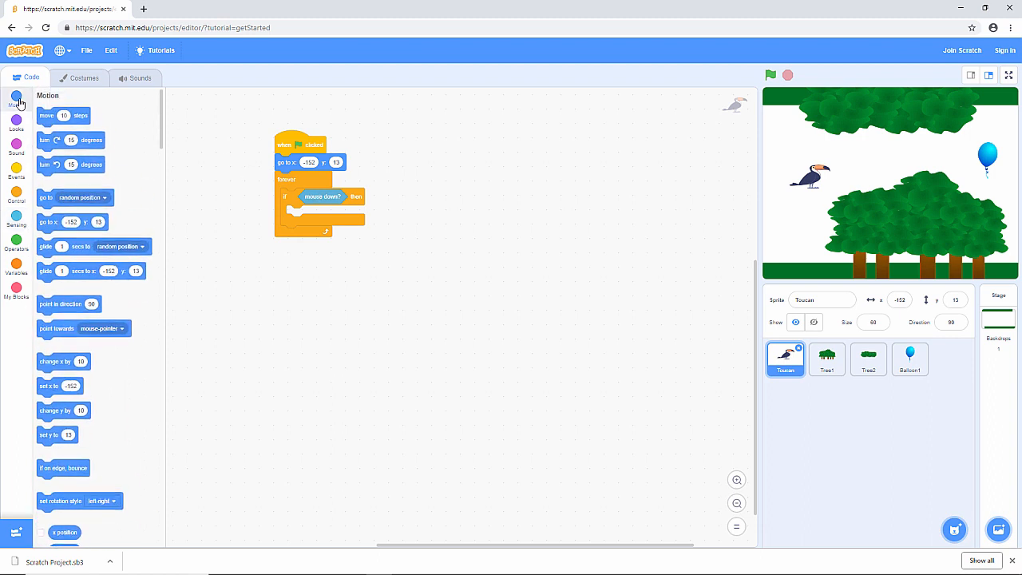
mouse_move(51, 406)
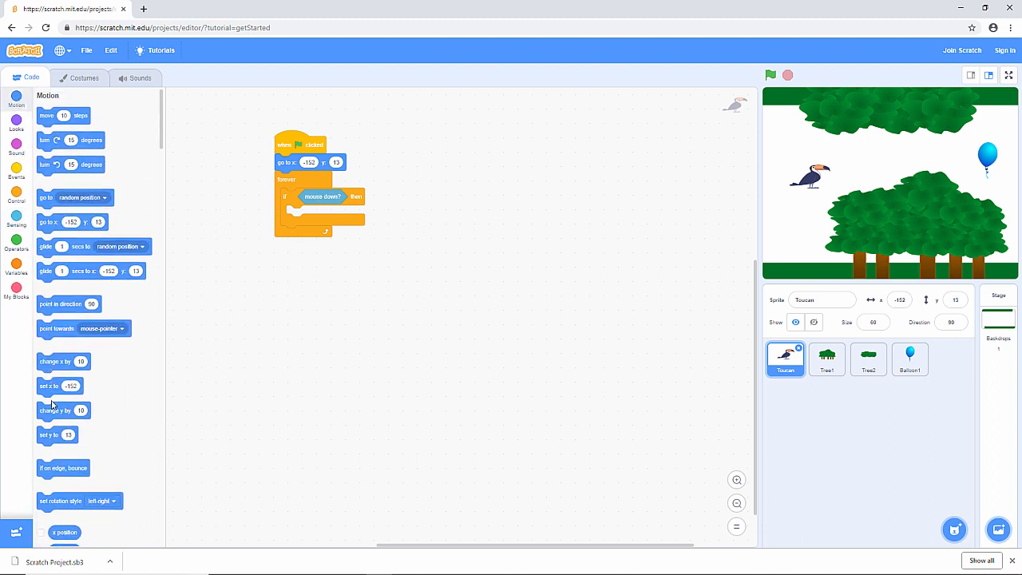
left_click_drag(64, 411, 306, 215)
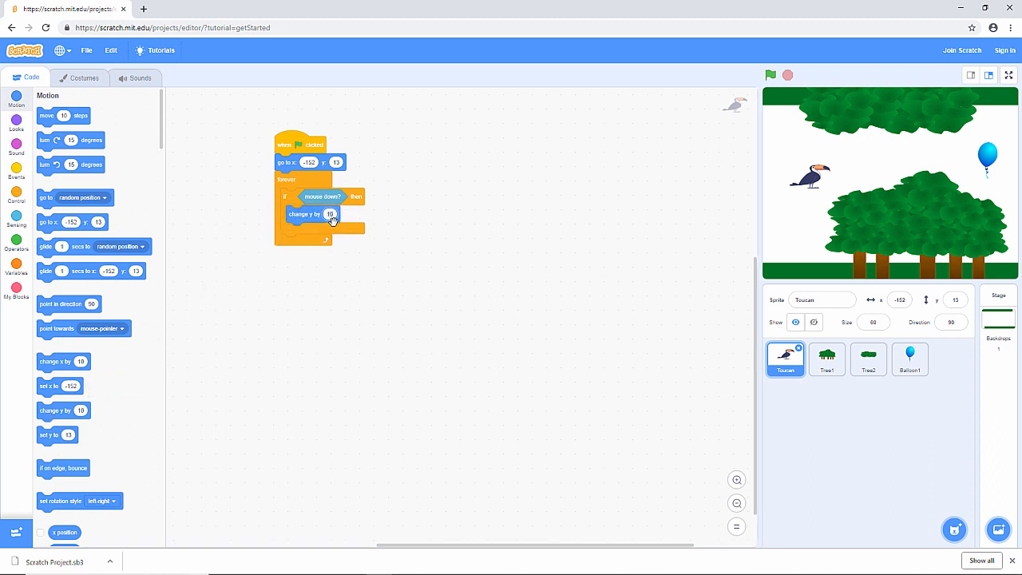
type("3")
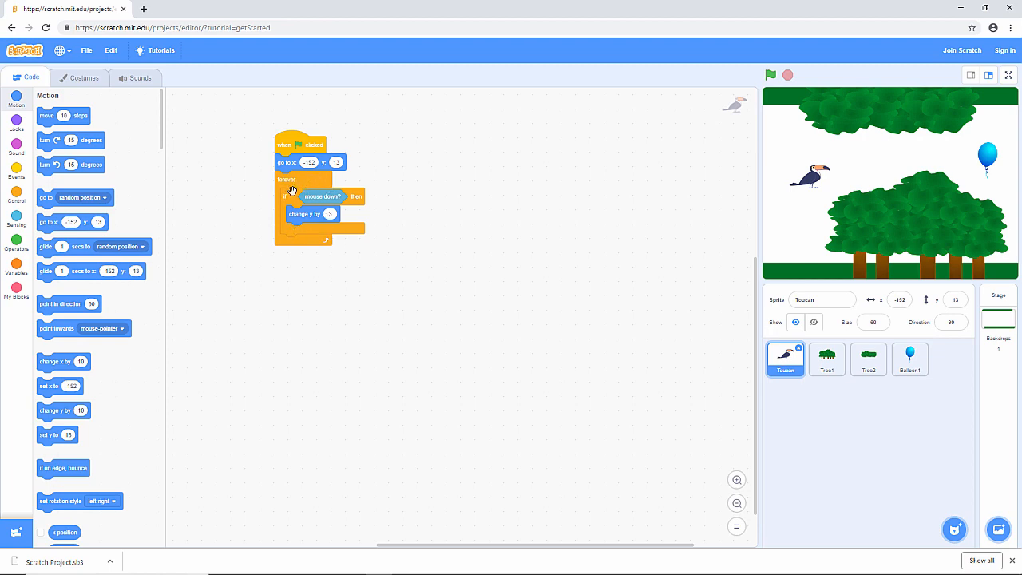
mouse_move(623, 165)
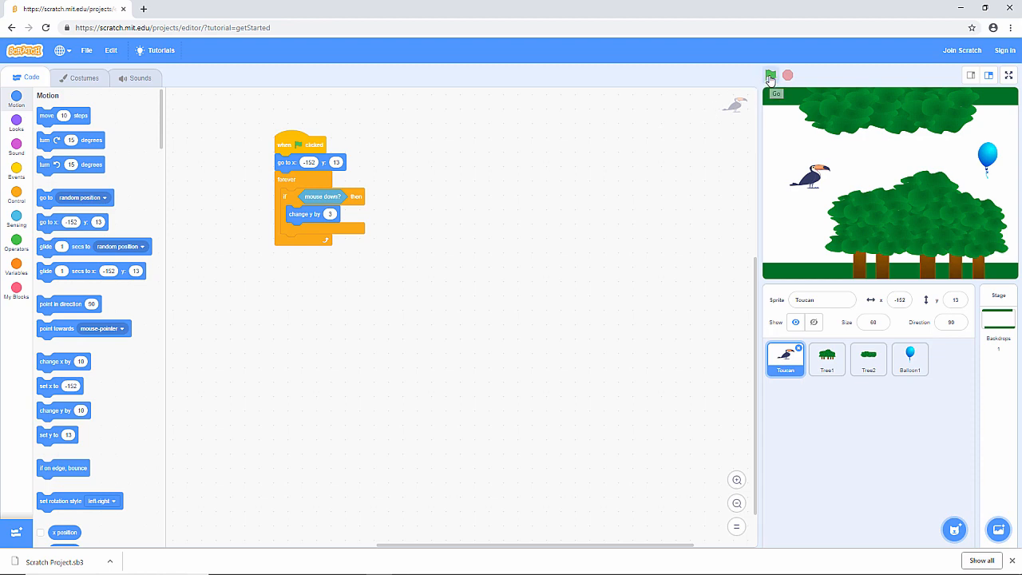
left_click(770, 74)
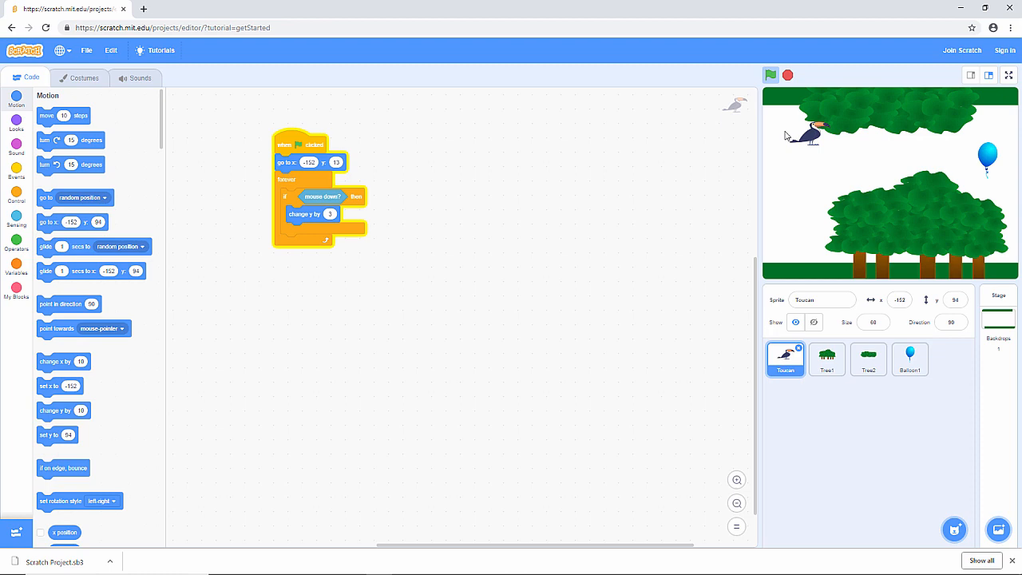
left_click(770, 75)
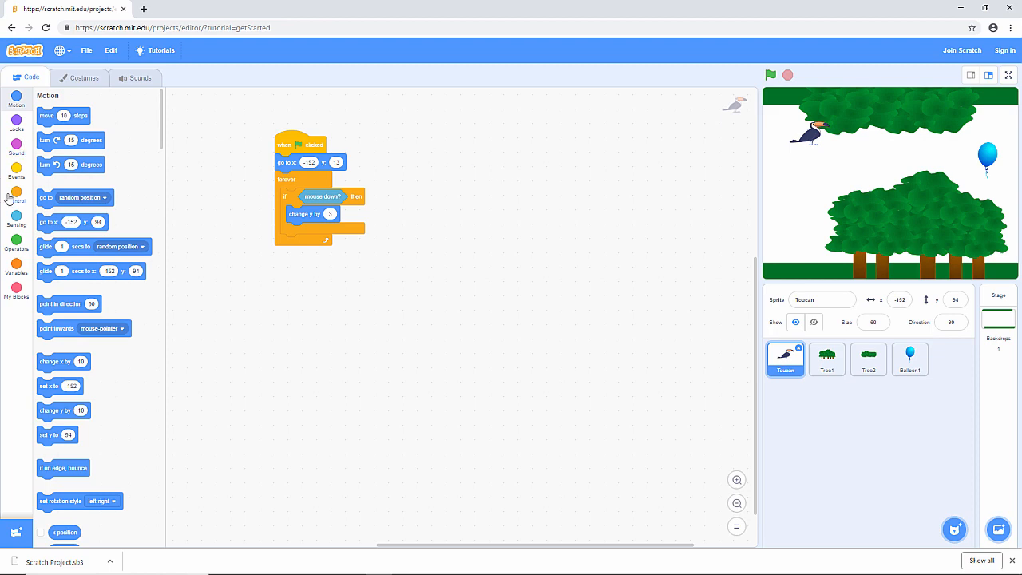
Add a second if checking 'not mouse down?' containing 'change y by -3'
left_click(16, 194)
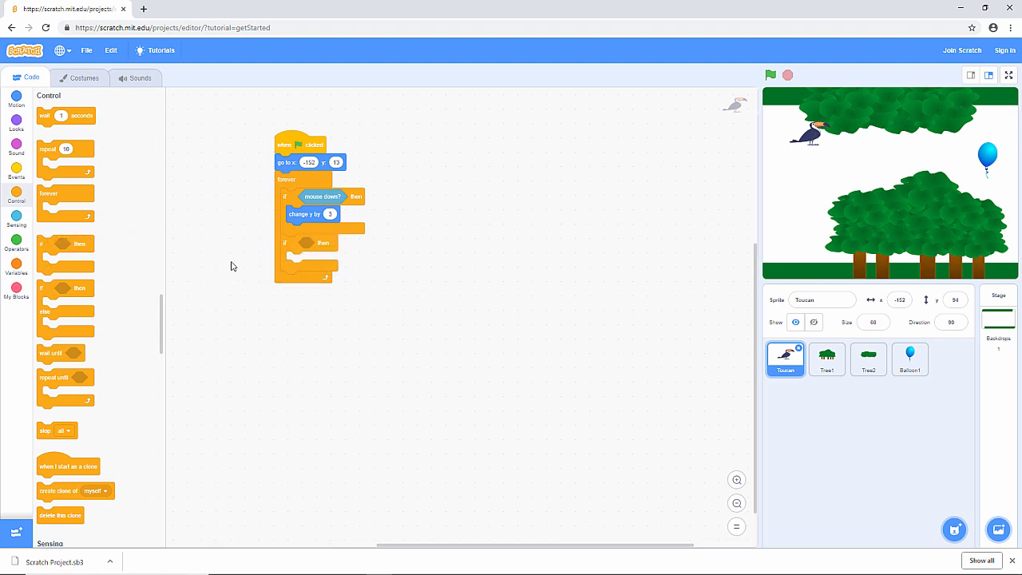
mouse_move(220, 267)
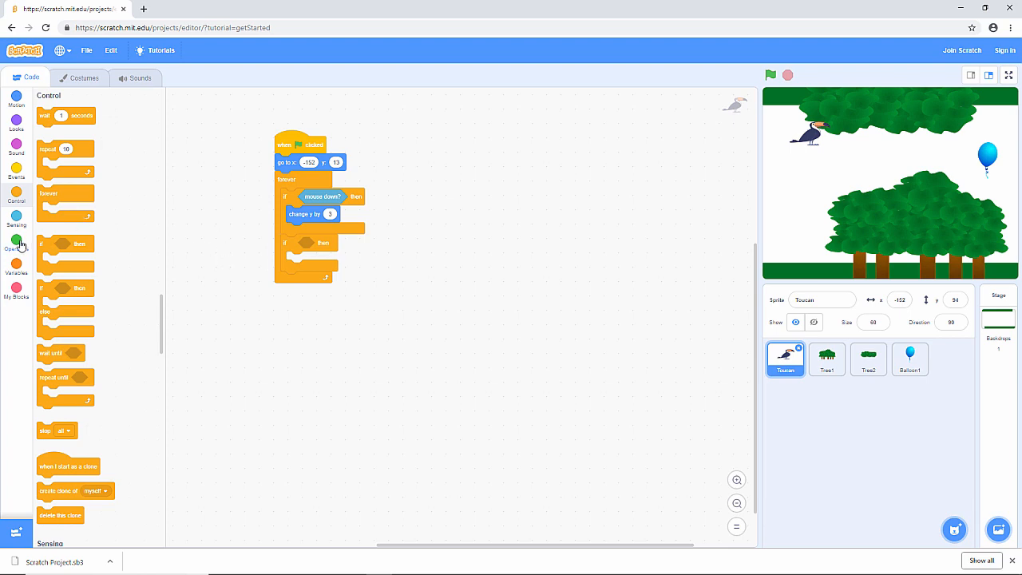
left_click(16, 240)
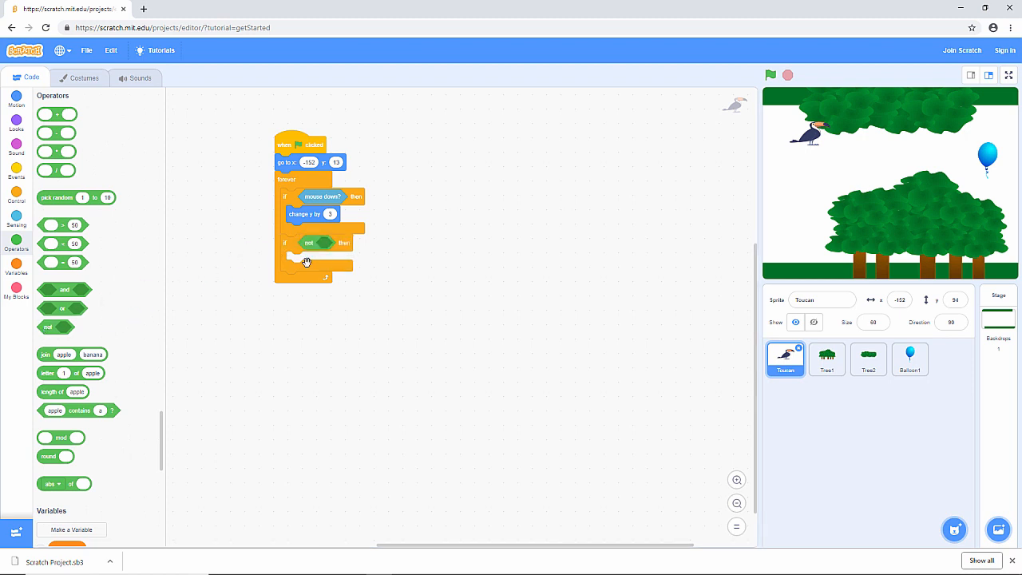
mouse_move(14, 201)
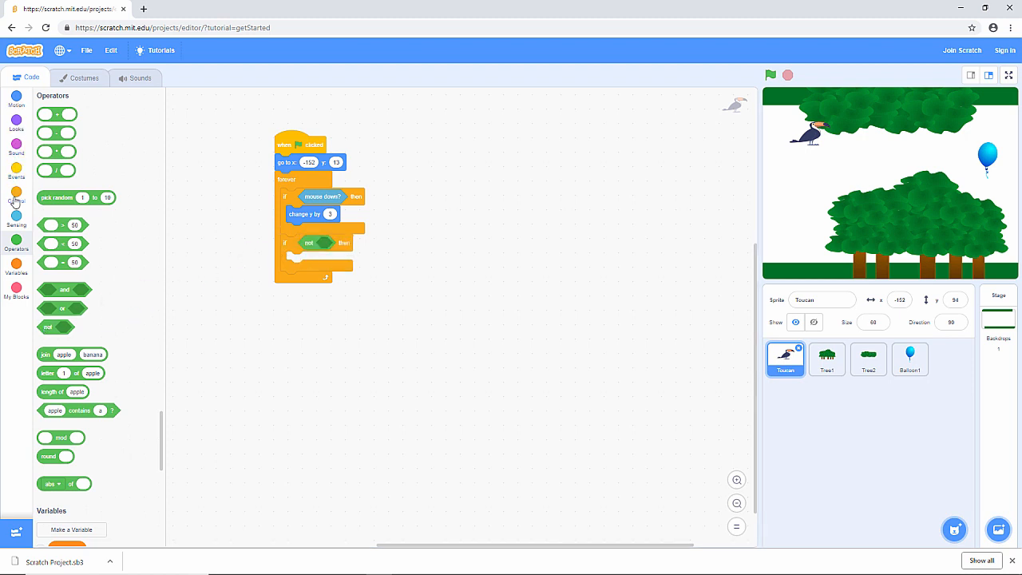
left_click(16, 200)
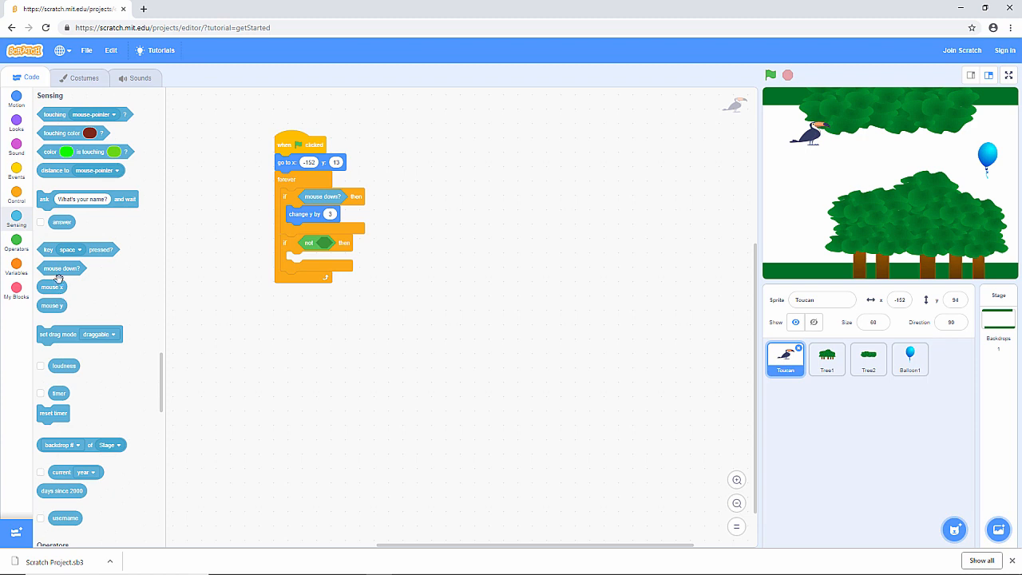
left_click_drag(60, 268, 341, 244)
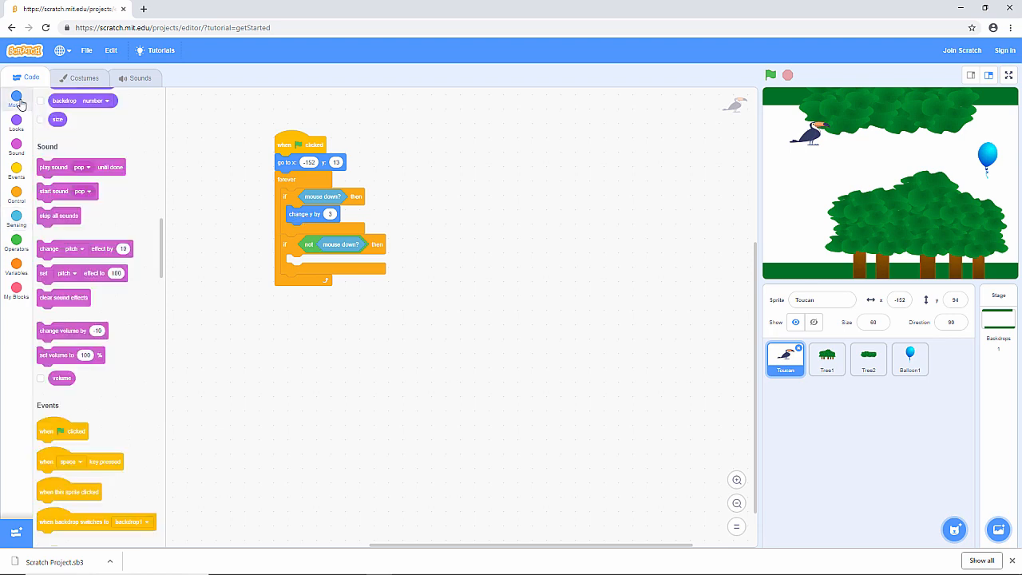
left_click(16, 99)
type("-3")
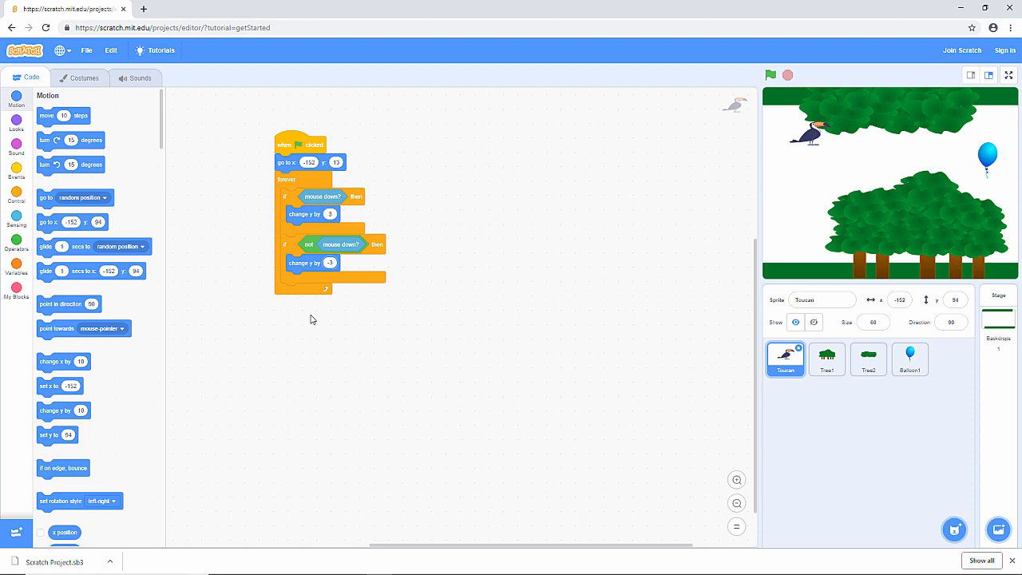
mouse_move(310, 325)
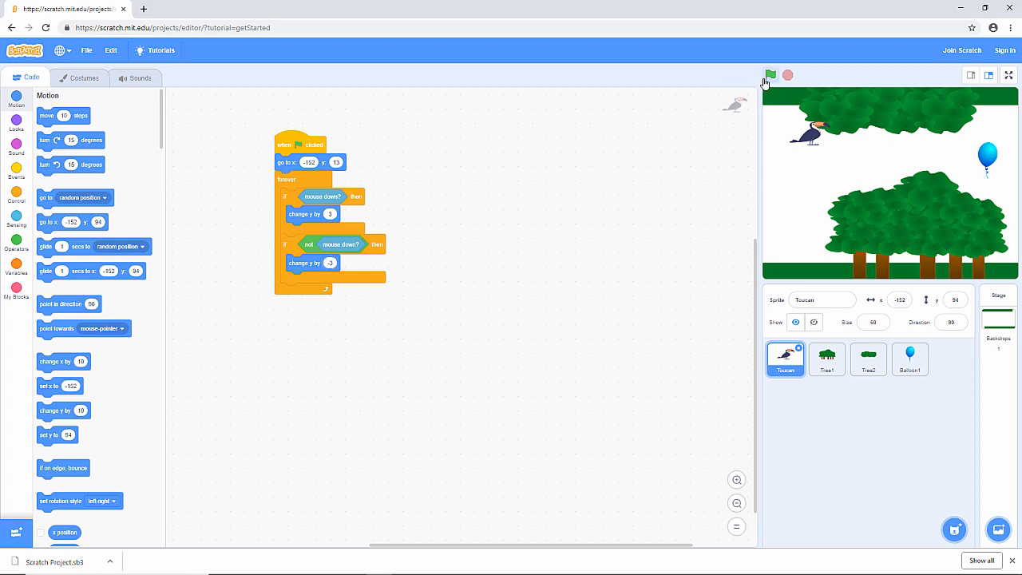
Run the project, watch the toucan fall without the mouse pressed, restart, then stop
left_click(770, 74)
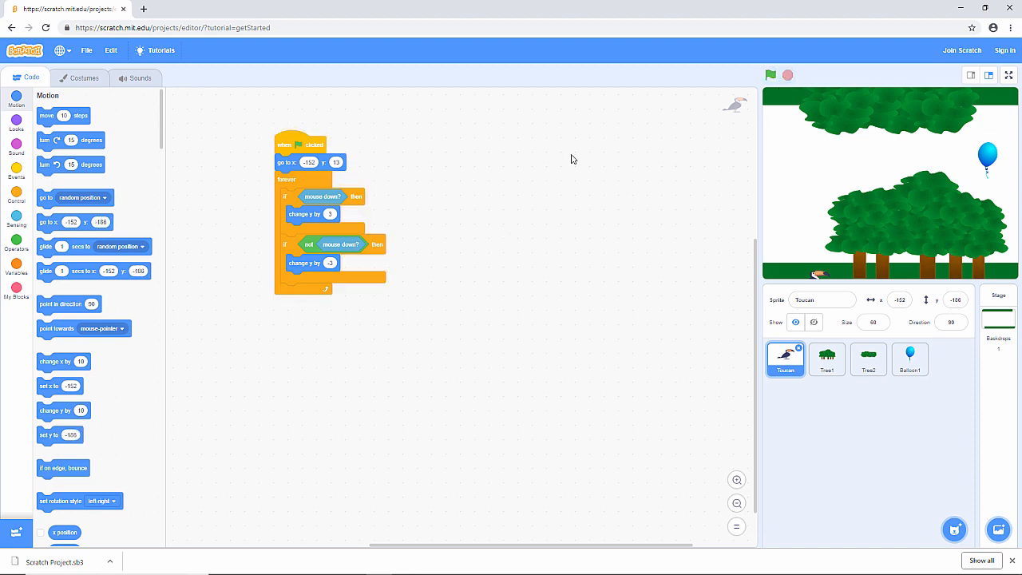
left_click(770, 75)
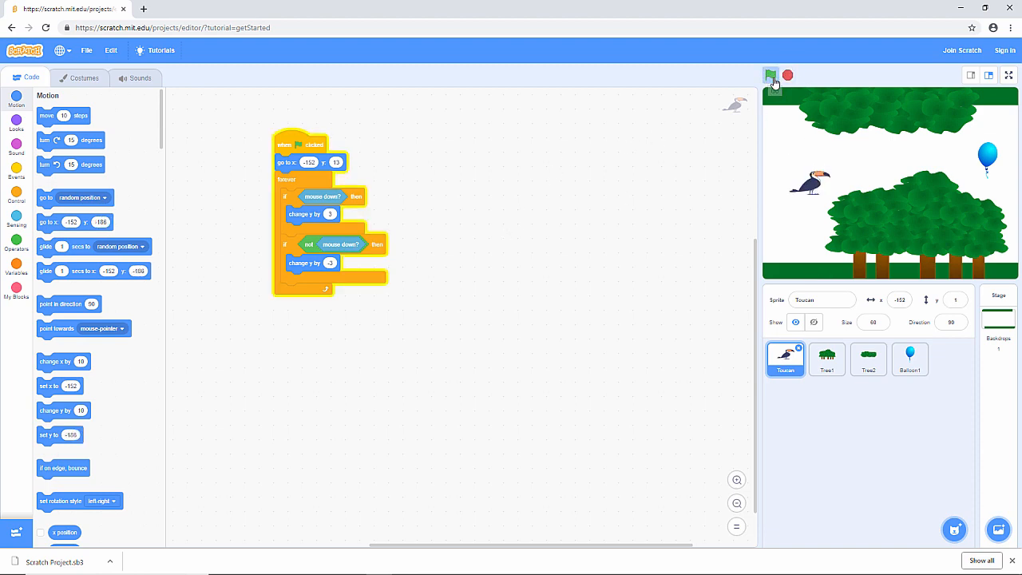
left_click(771, 75)
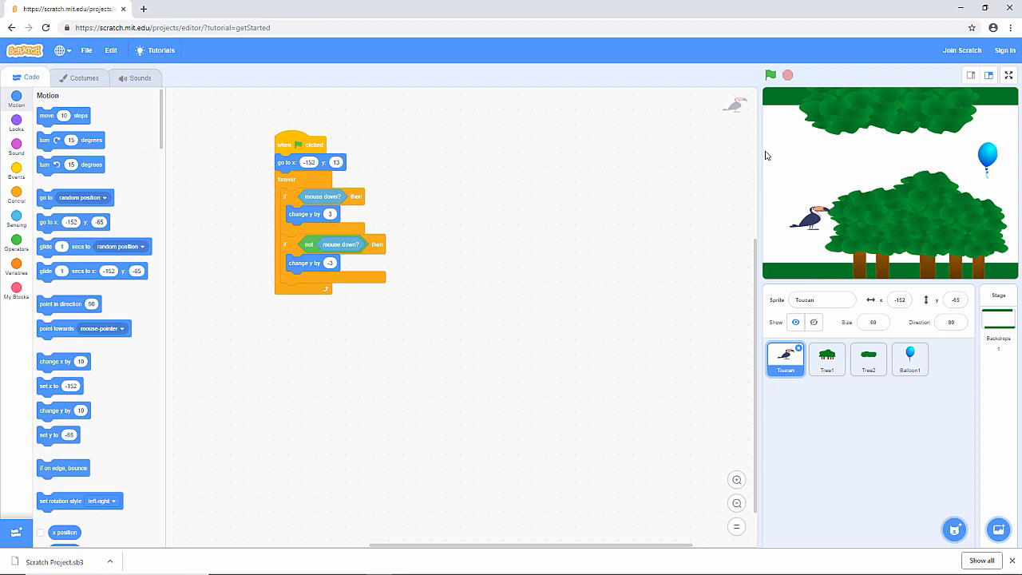